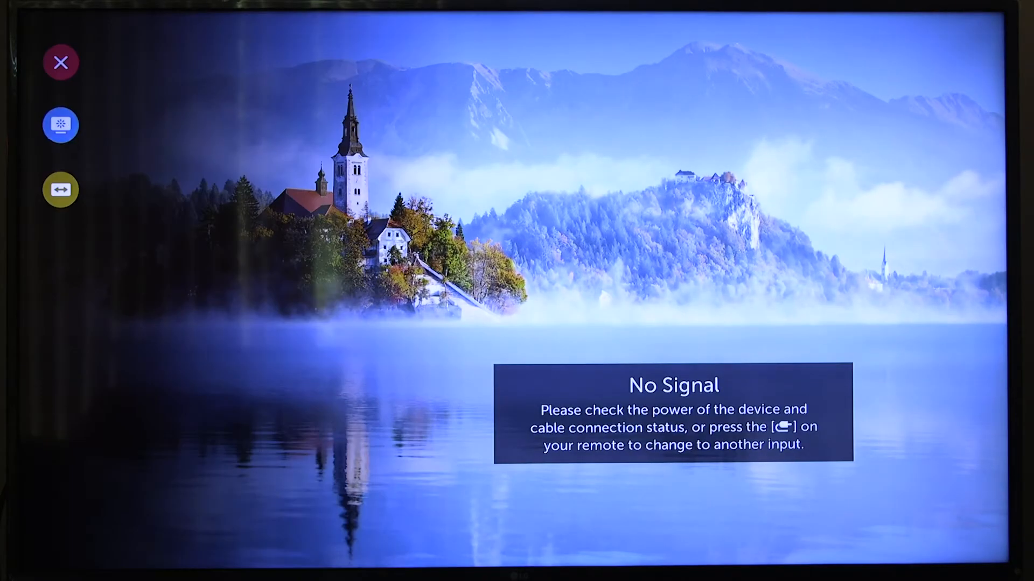
# - Reach Advanced Wi-Fi Settings for the grizzlies network via All Settings > Connection > Wi-Fi Connection
pyautogui.click(60, 125)
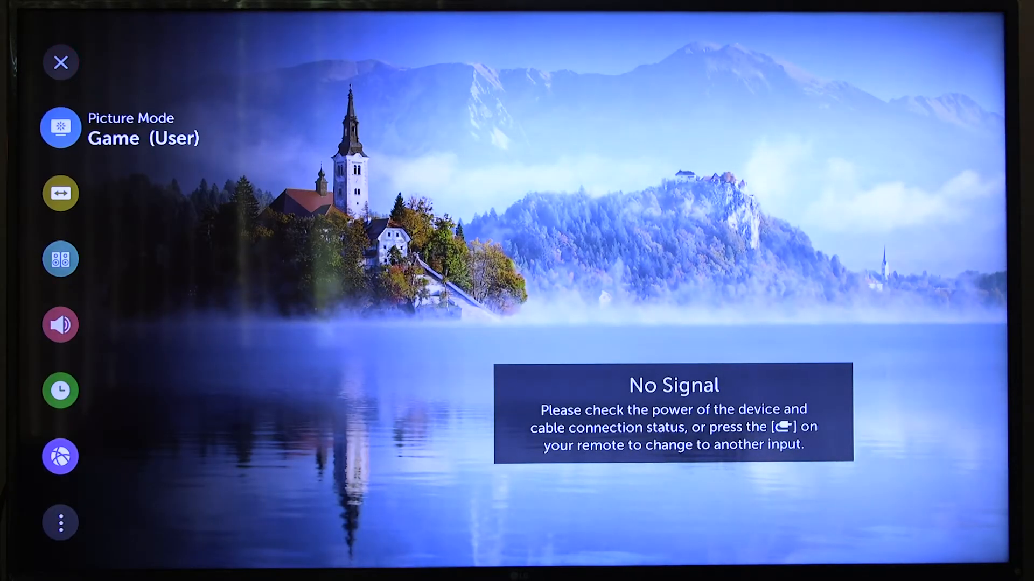
pyautogui.click(61, 457)
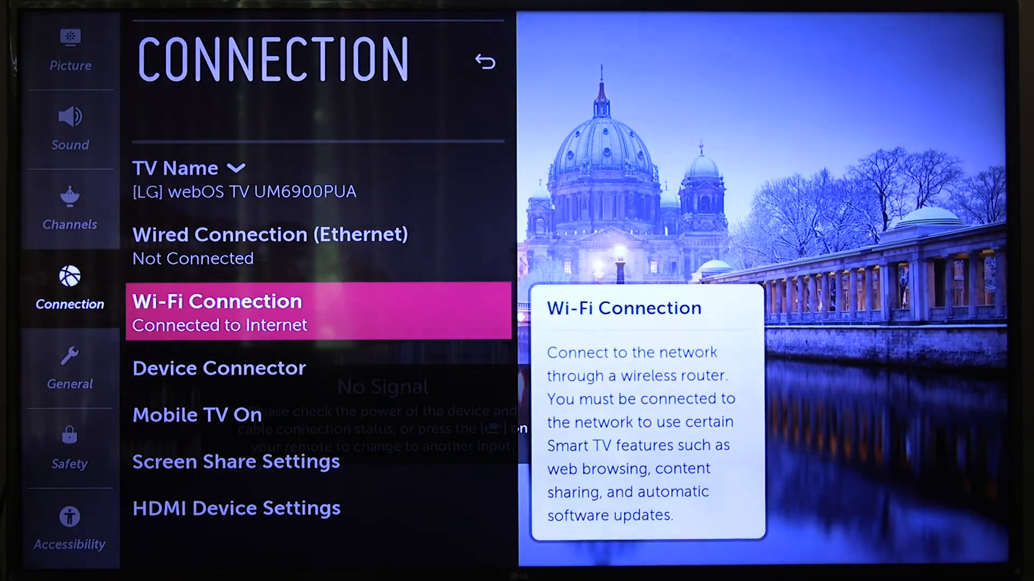
pyautogui.click(319, 312)
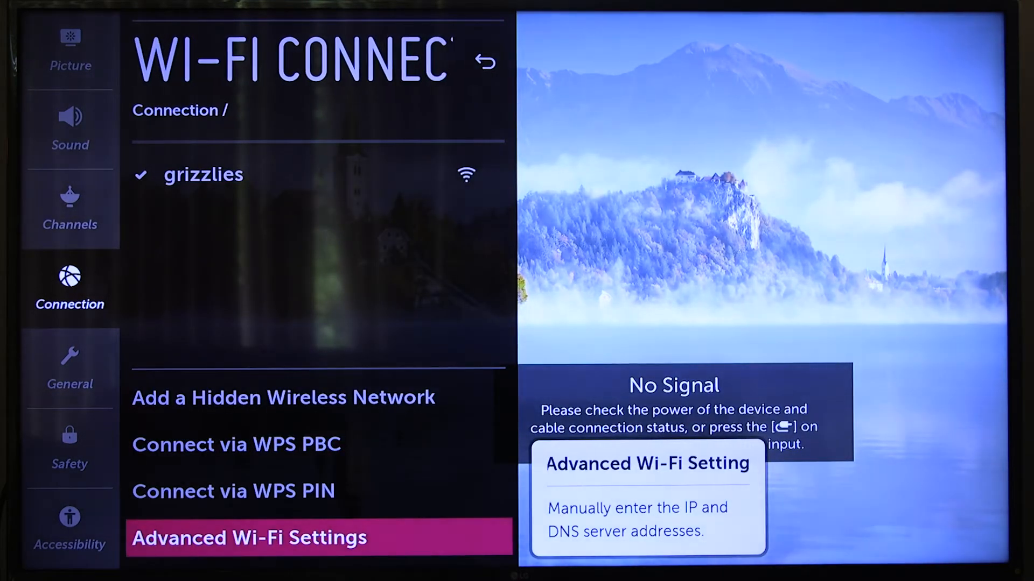
pyautogui.click(251, 538)
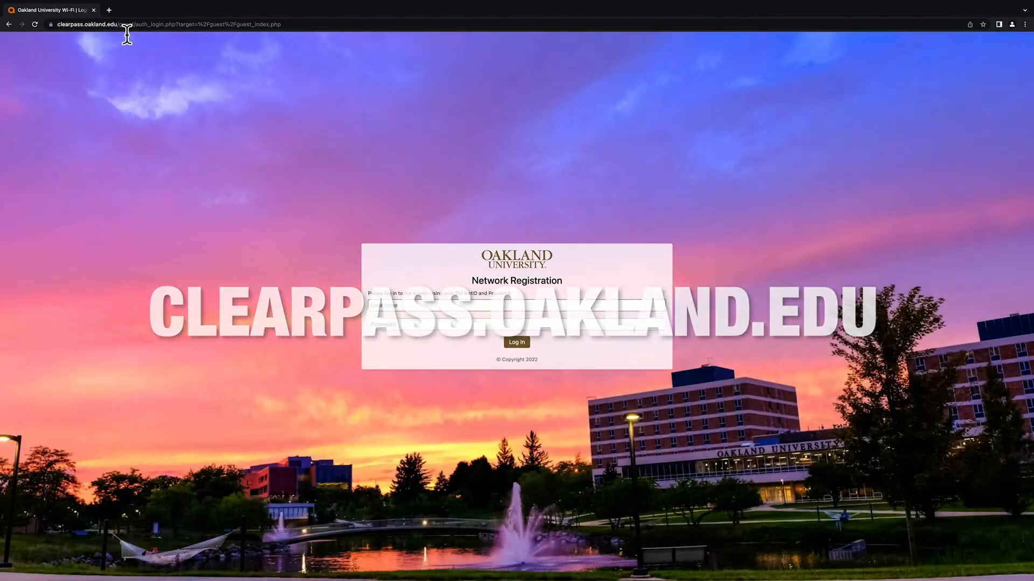
# - Log in to the Network Registration portal with NetID 'housing' and its password
pyautogui.write('housing')
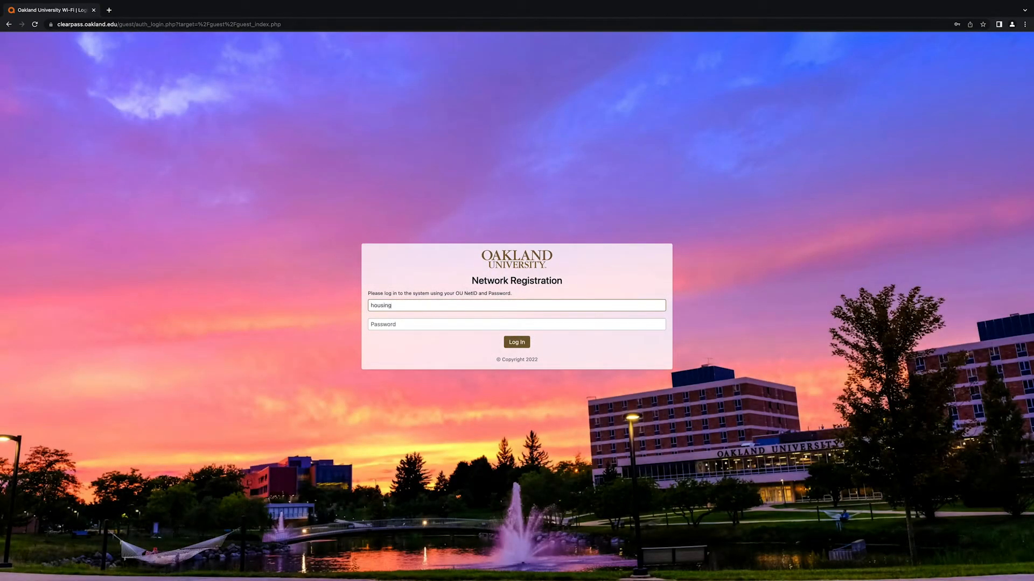
pyautogui.write('•••••')
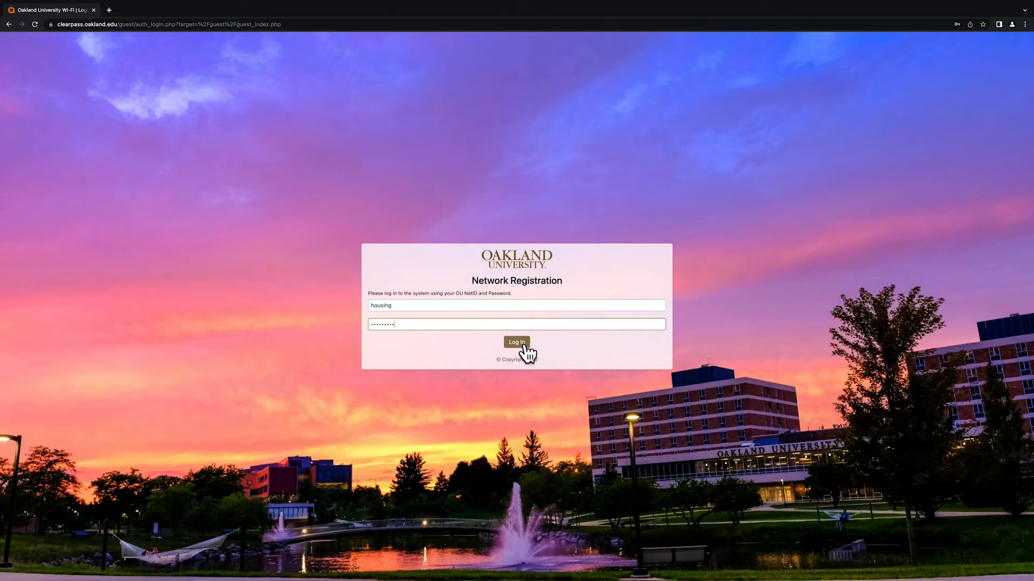
pyautogui.click(517, 343)
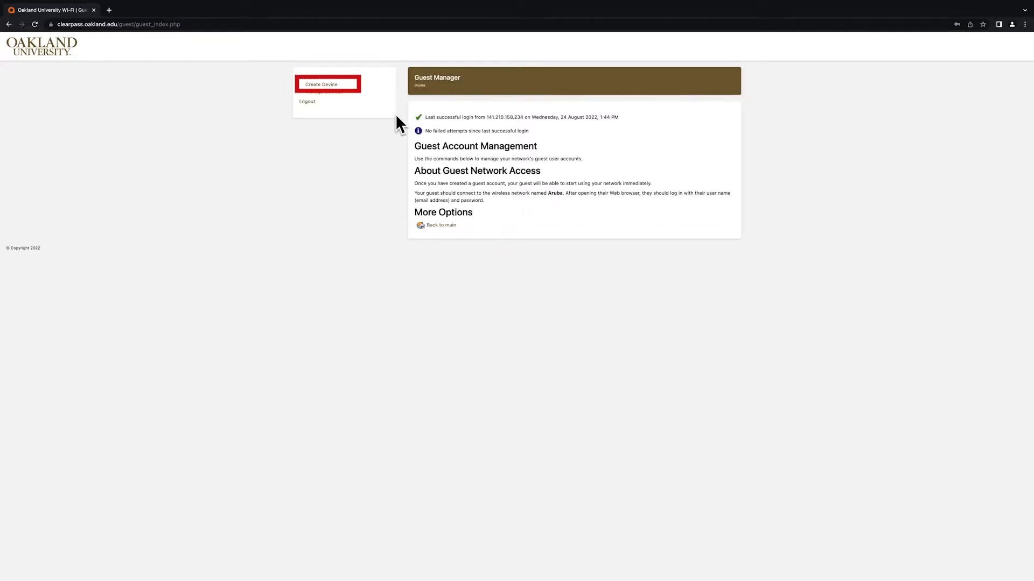
# - Start a new device registration with Device Name 'Name of device'
pyautogui.click(321, 84)
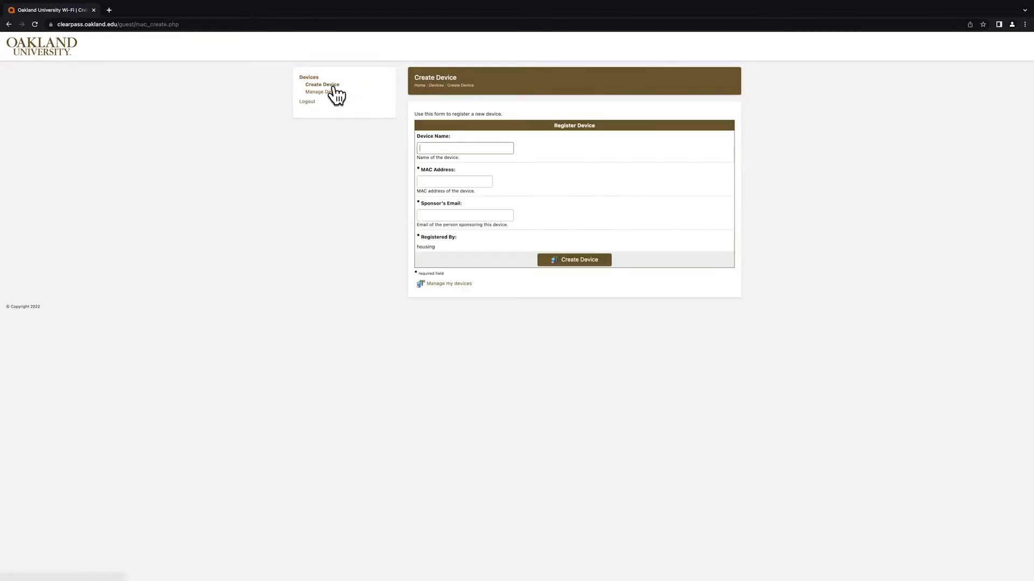
pyautogui.moveTo(531, 161)
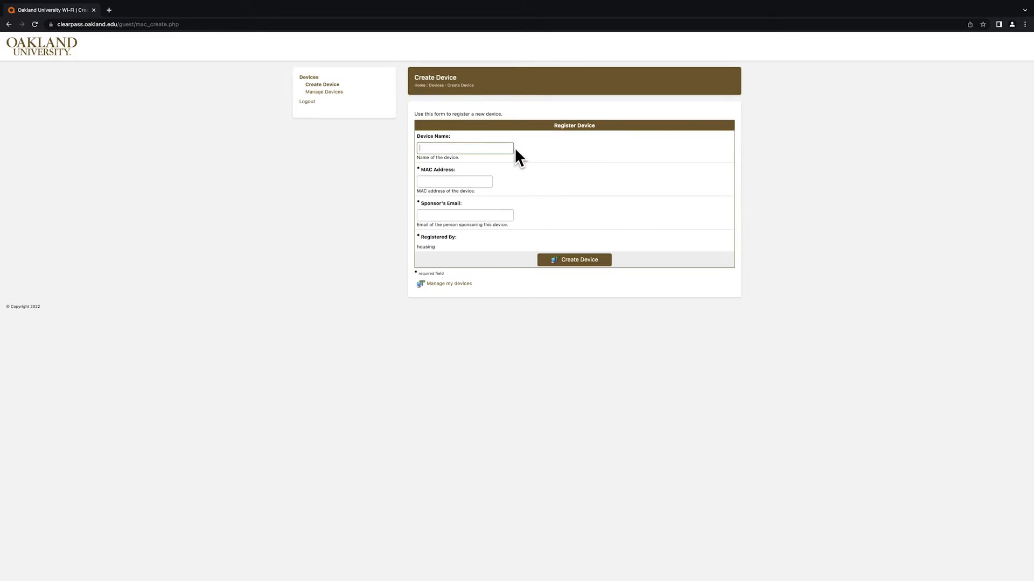
pyautogui.write('N')
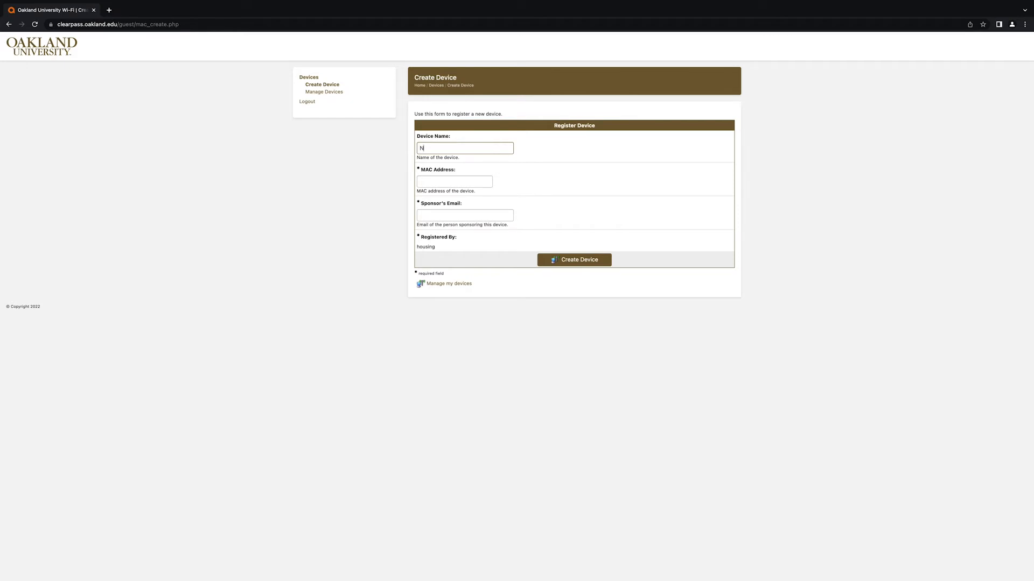
pyautogui.write('Name of de')
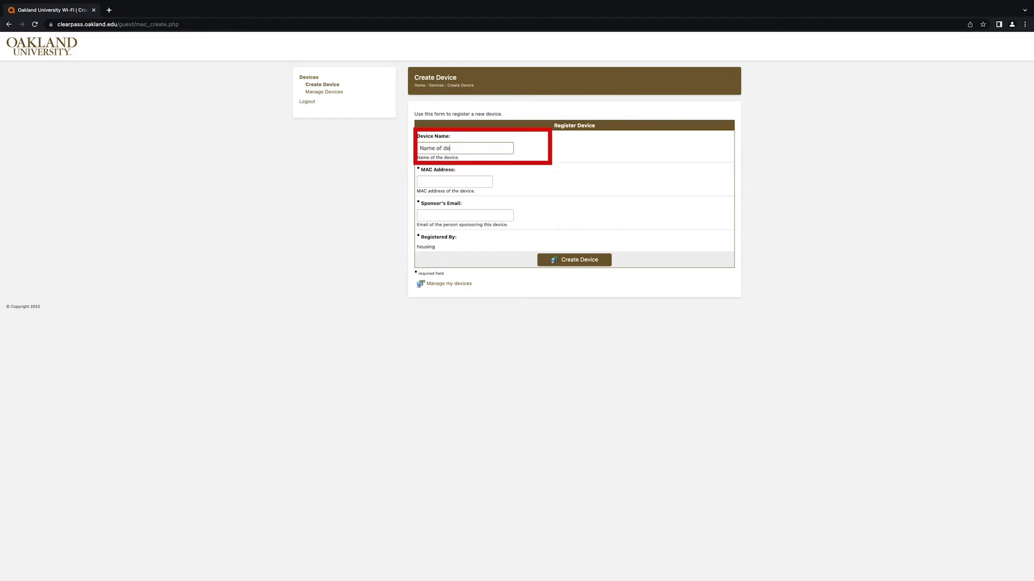
pyautogui.write('vice')
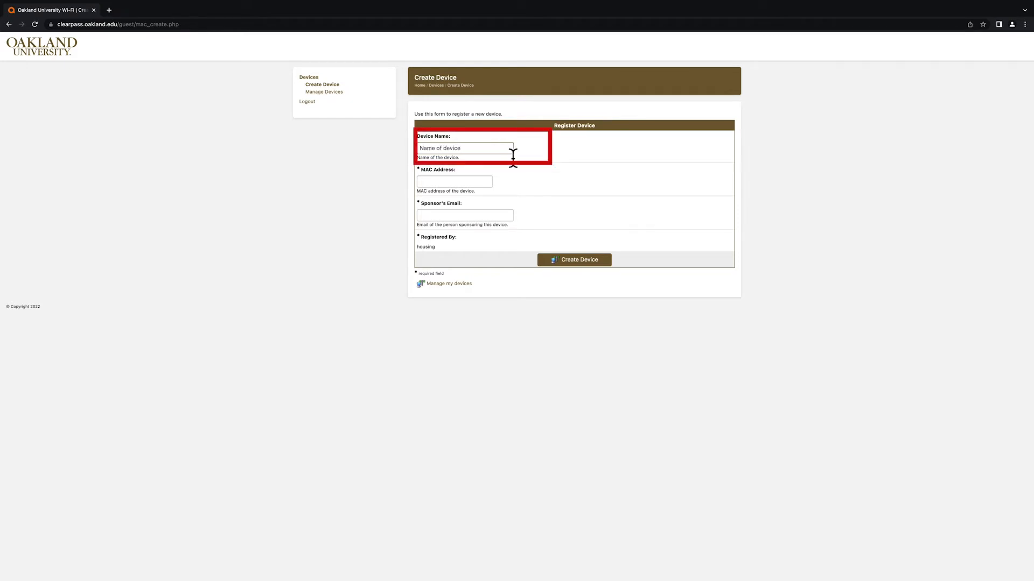
# - Enter the TV's MAC address AABBCCDDEEFF
pyautogui.click(453, 181)
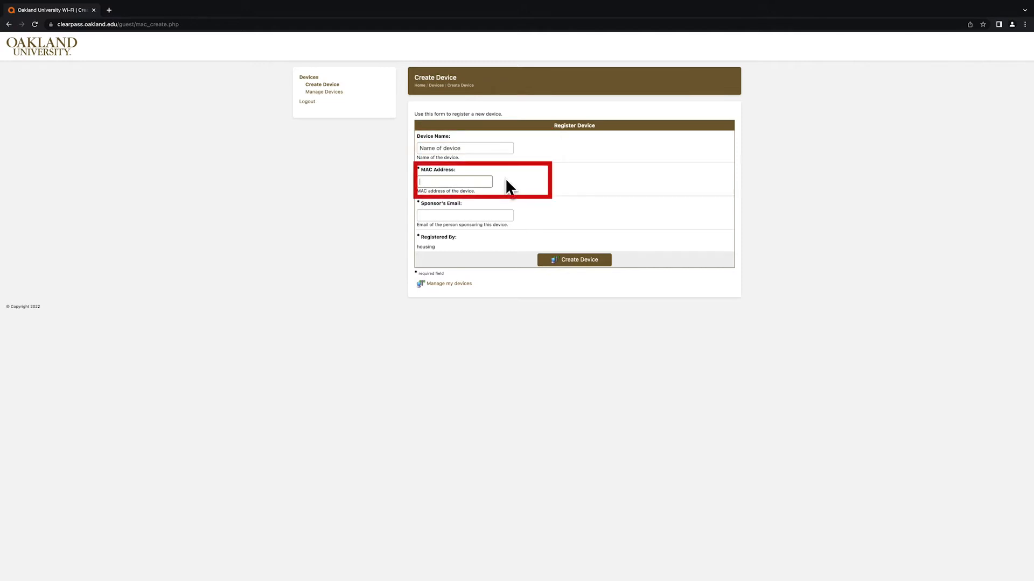
pyautogui.write('AA')
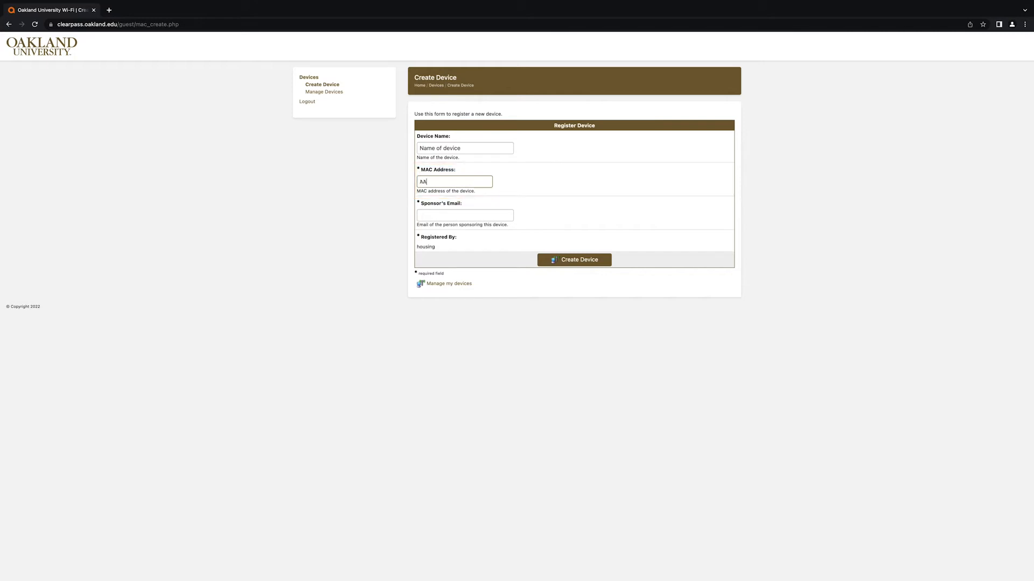
pyautogui.write('BBCCDDE')
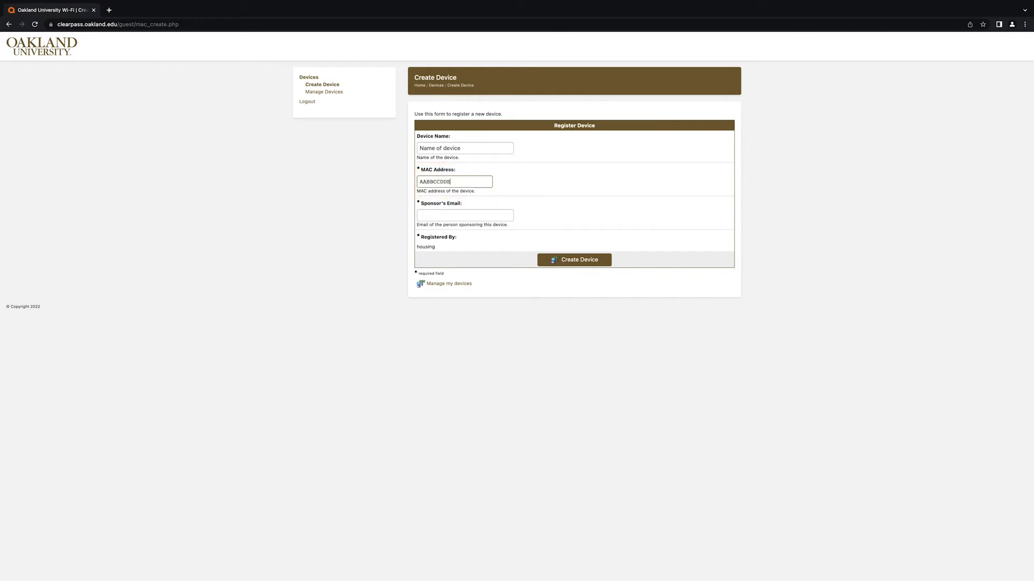
pyautogui.write('EFF')
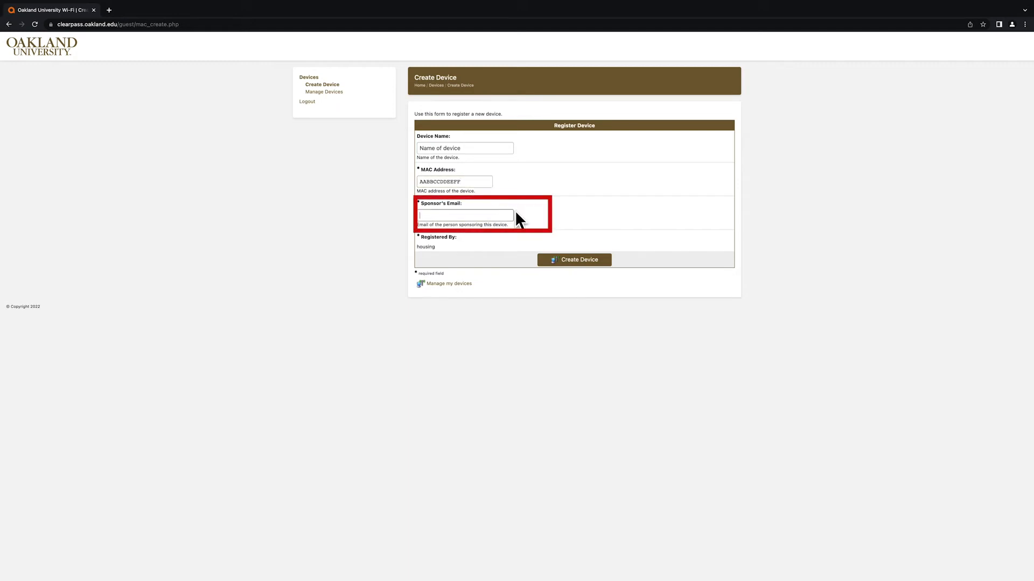
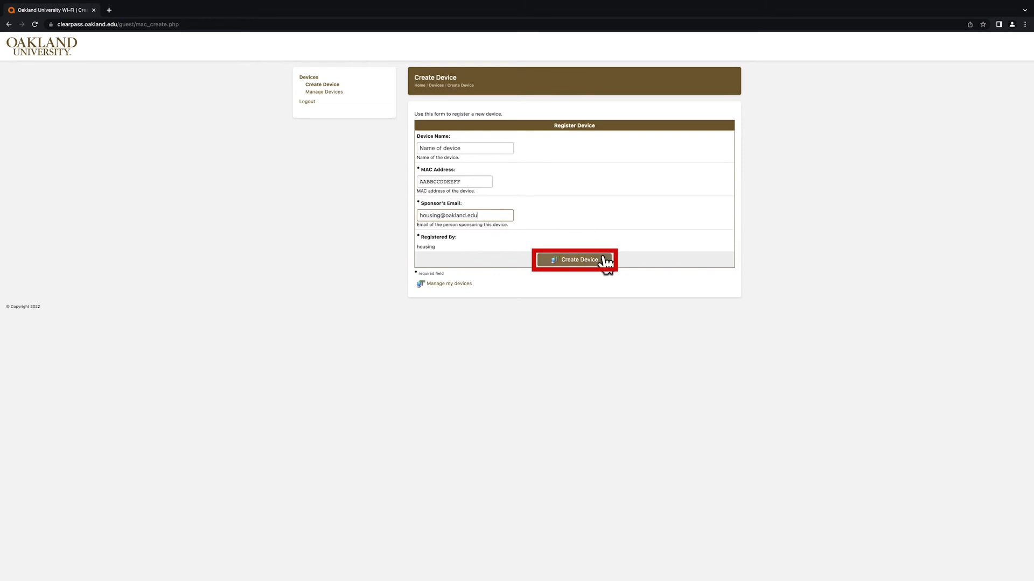
pyautogui.click(574, 260)
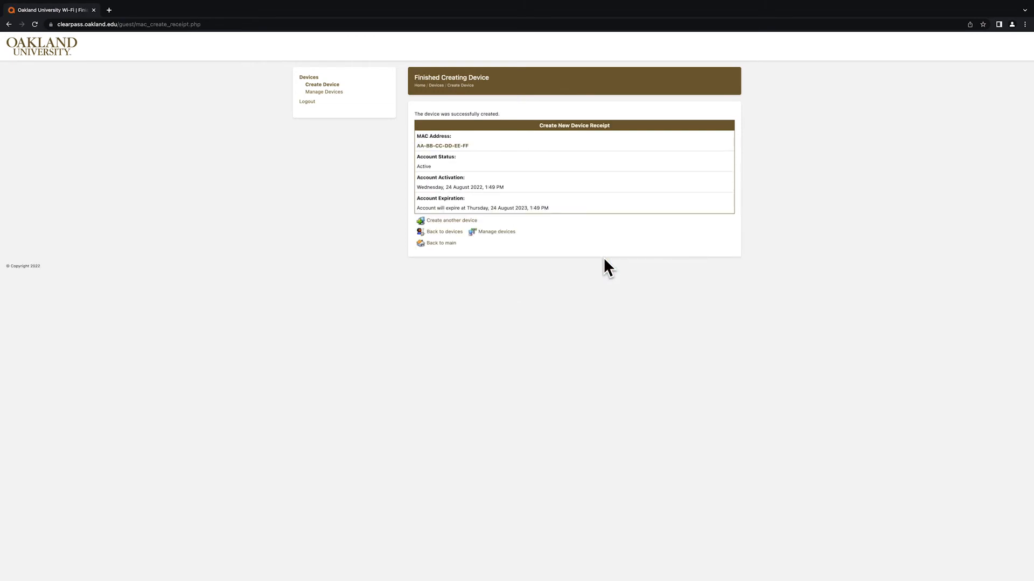
pyautogui.moveTo(536, 178)
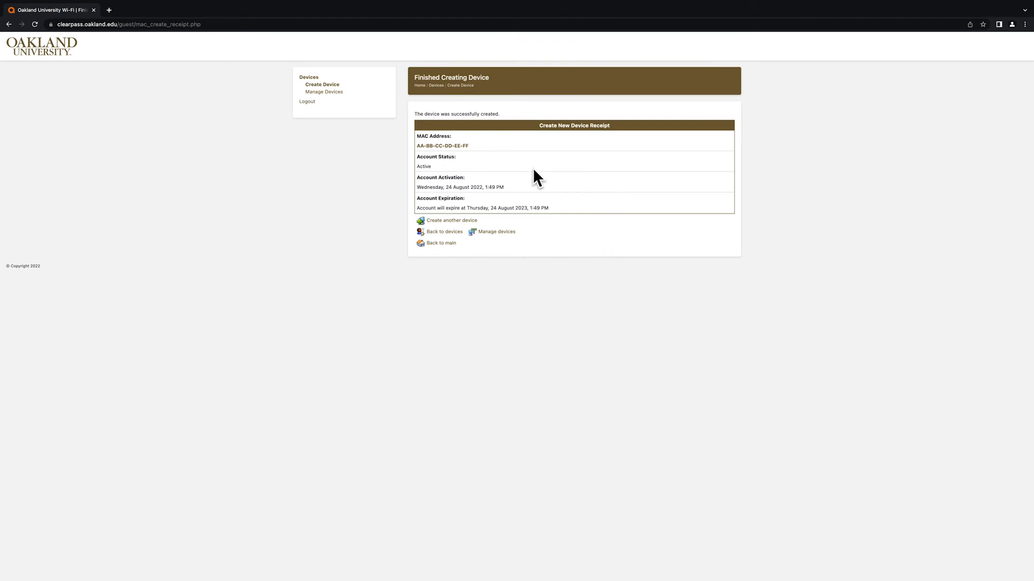
pyautogui.moveTo(458, 129)
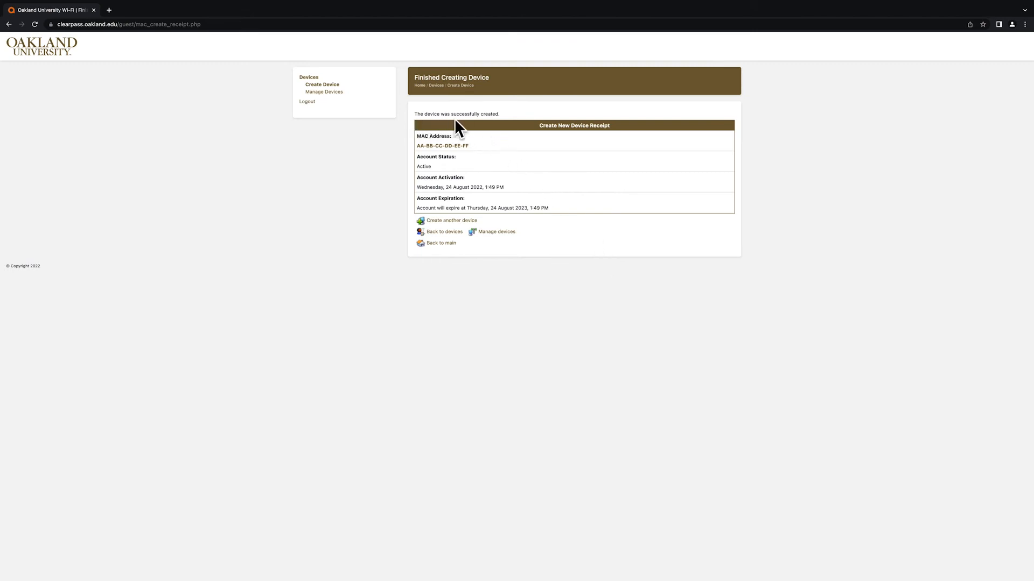
pyautogui.moveTo(605, 176)
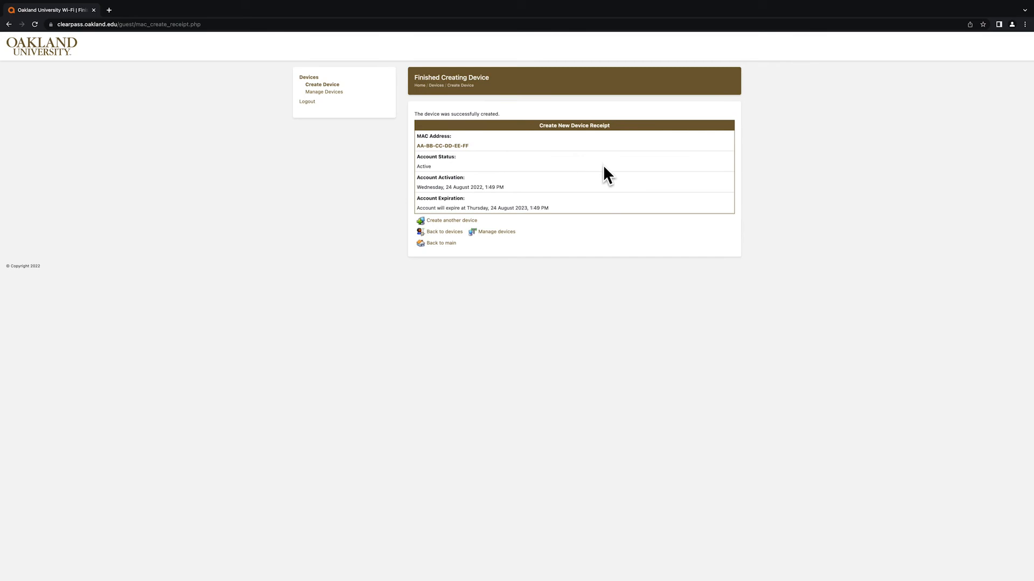